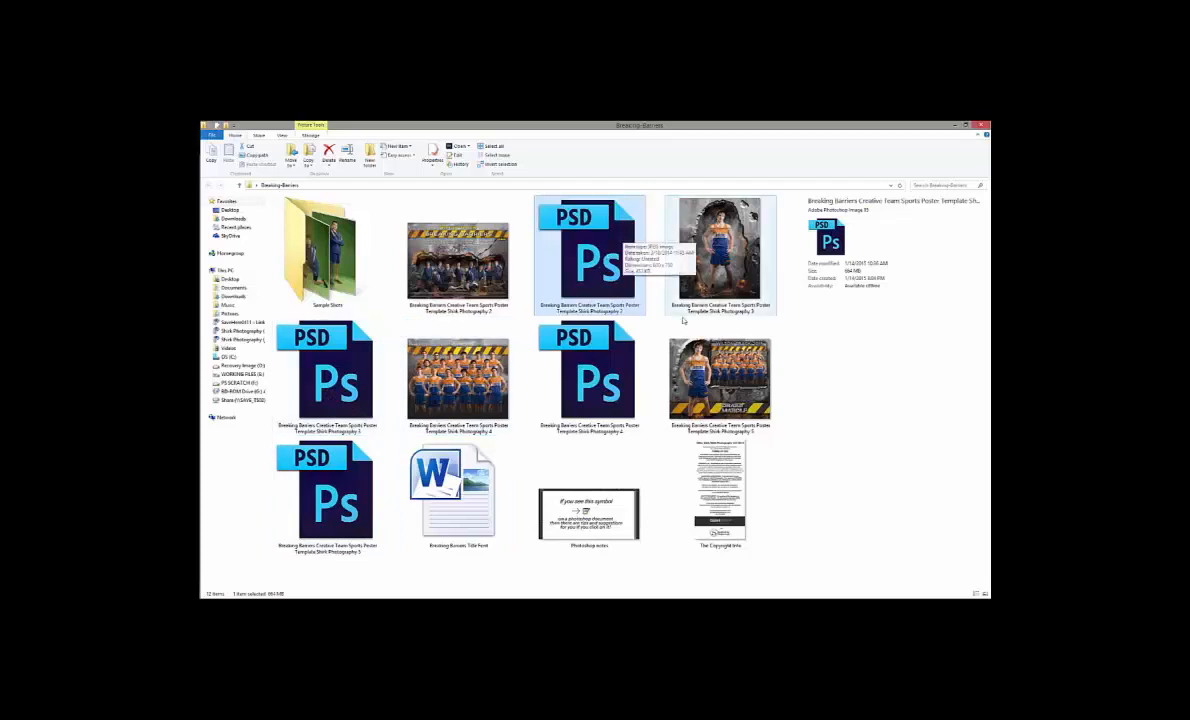
Step: Open the team Photography 2 PSD from the Sample Shots folder in Photoshop
{"action": "left_click", "coordinate": [720, 378]}
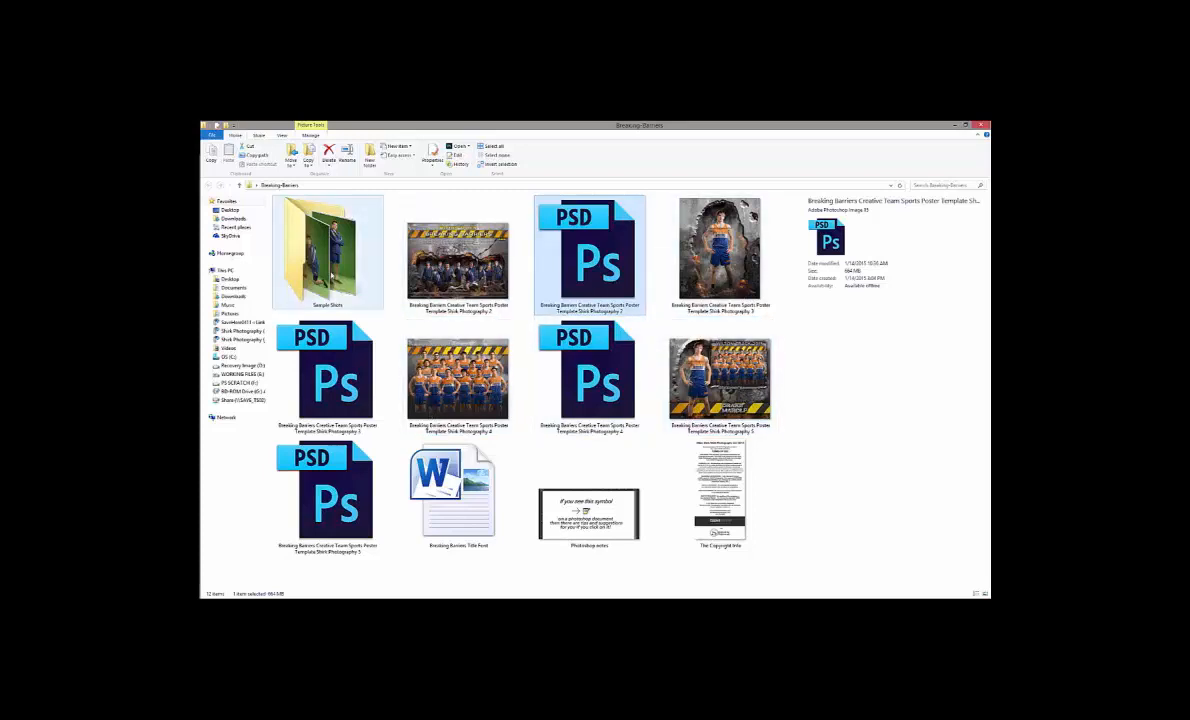
{"action": "double_click", "coordinate": [328, 250]}
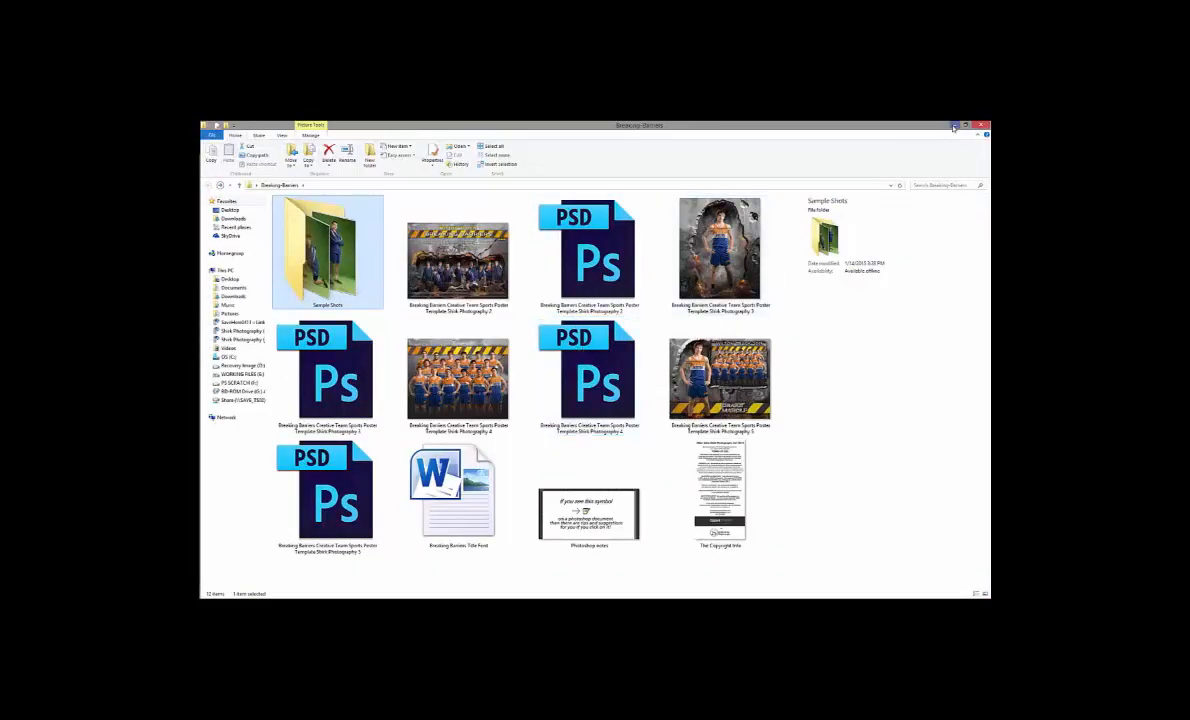
{"action": "double_click", "coordinate": [589, 260]}
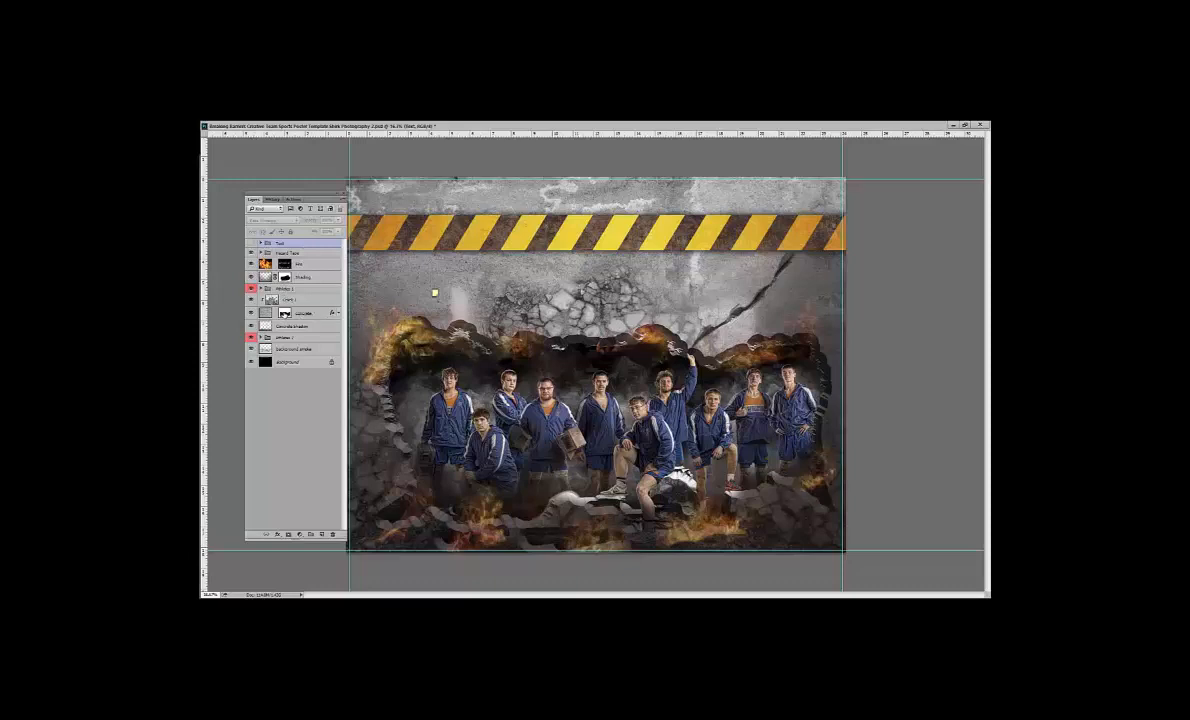
{"action": "left_click", "coordinate": [300, 313]}
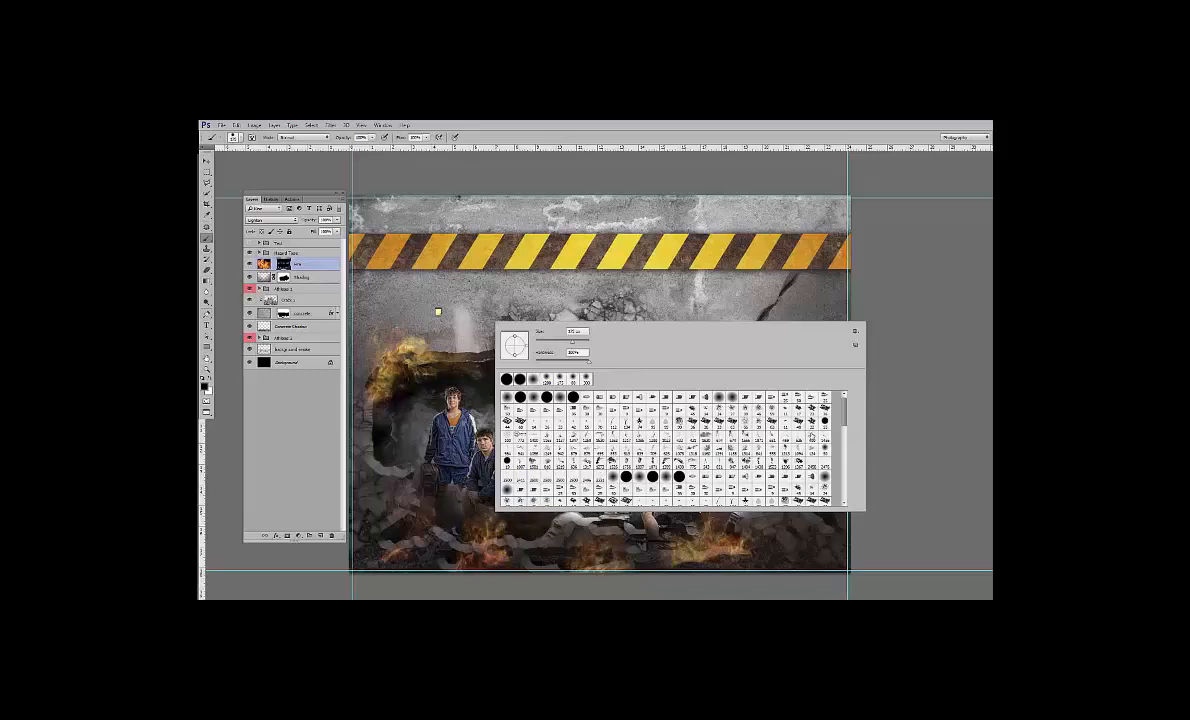
Step: Scroll the Brush Preset list and choose a brush for painting the fire mask
{"action": "scroll", "scroll_direction": "down", "scroll_amount": 3}
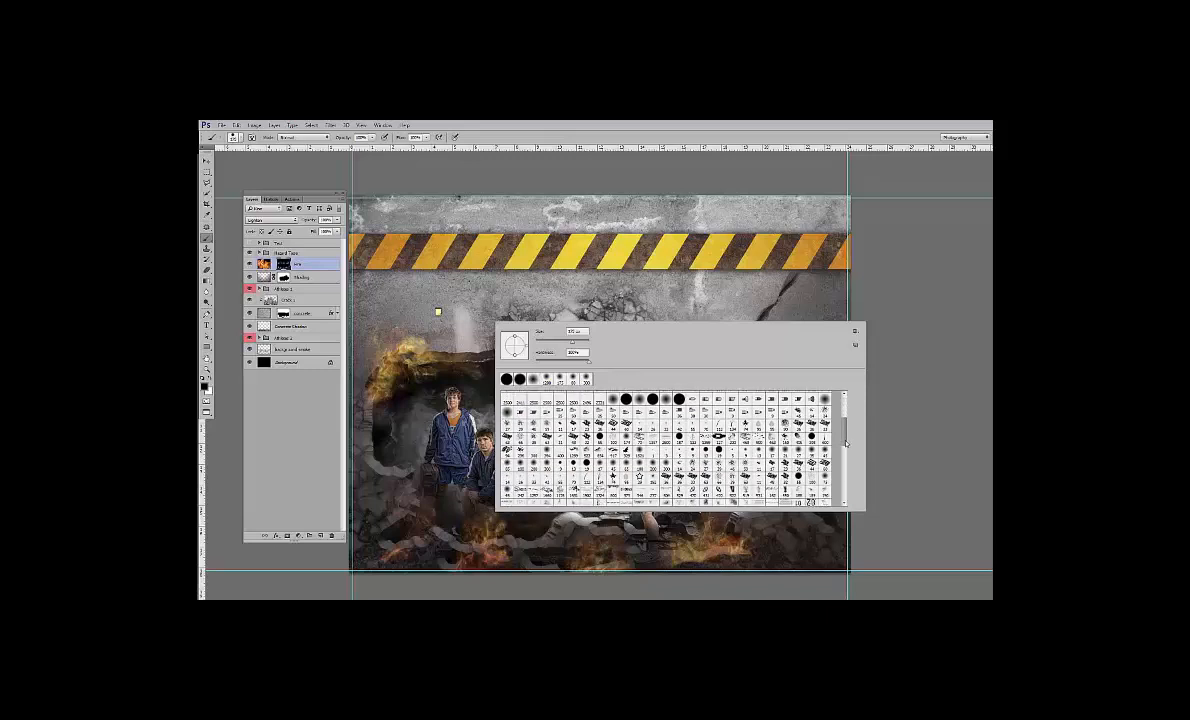
{"action": "scroll", "scroll_direction": "down", "scroll_amount": 3}
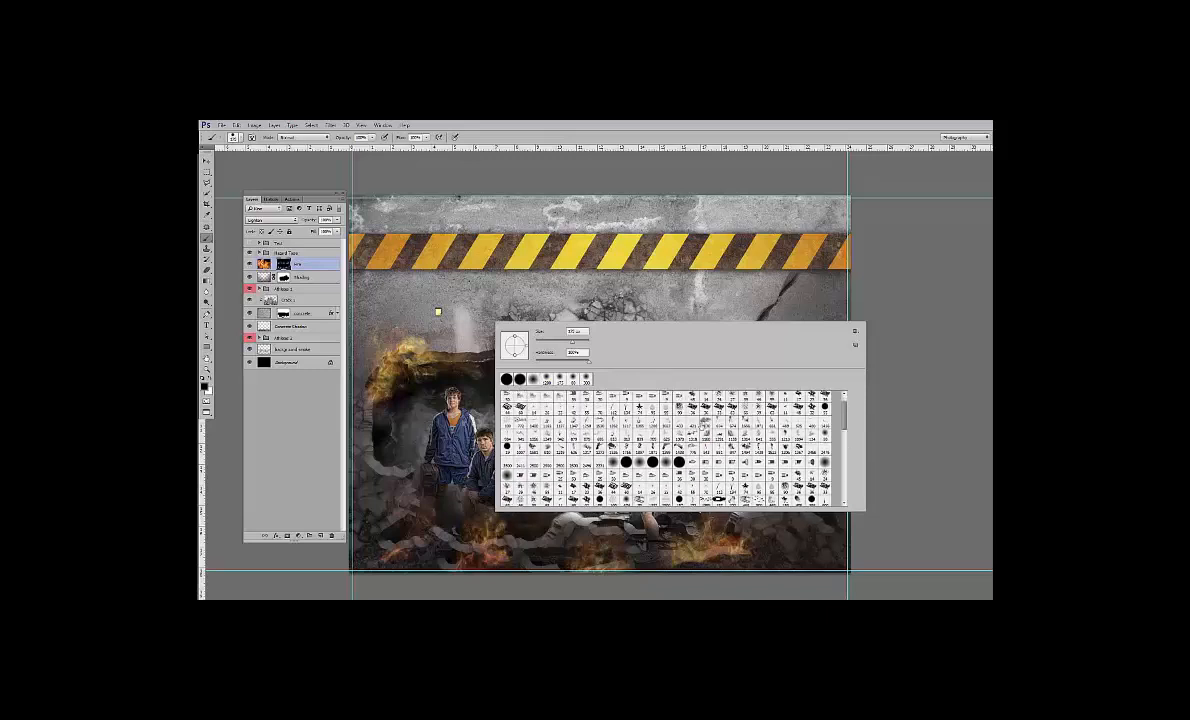
{"action": "left_click", "coordinate": [575, 331]}
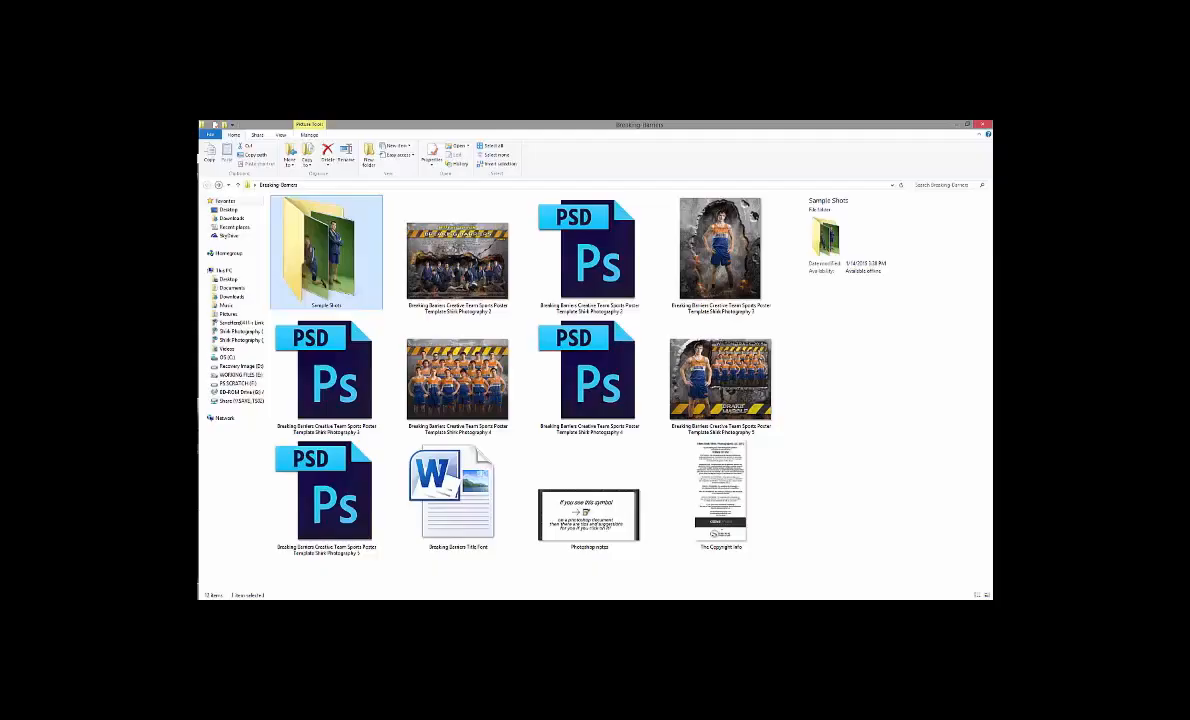
Step: Open the individual athlete poster PSD from File Explorer
{"action": "left_click", "coordinate": [325, 375]}
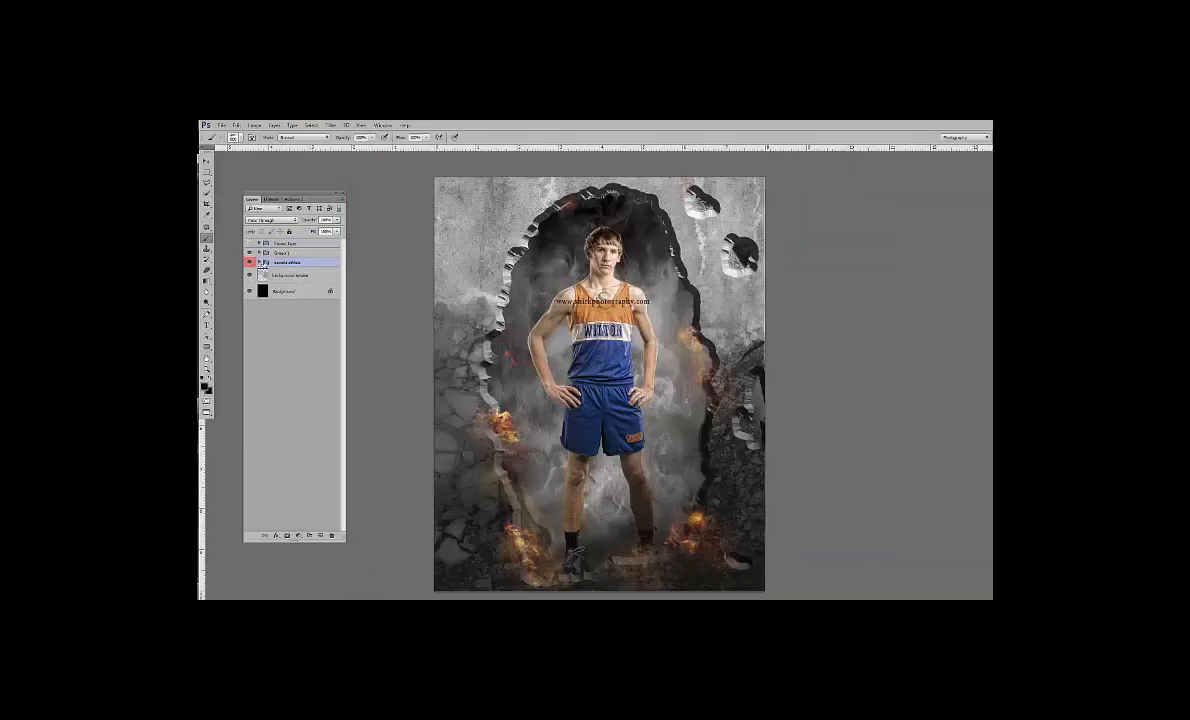
Step: Expand Group 1 in the Layers panel and select the Concrete Stain layer
{"action": "left_click", "coordinate": [259, 243]}
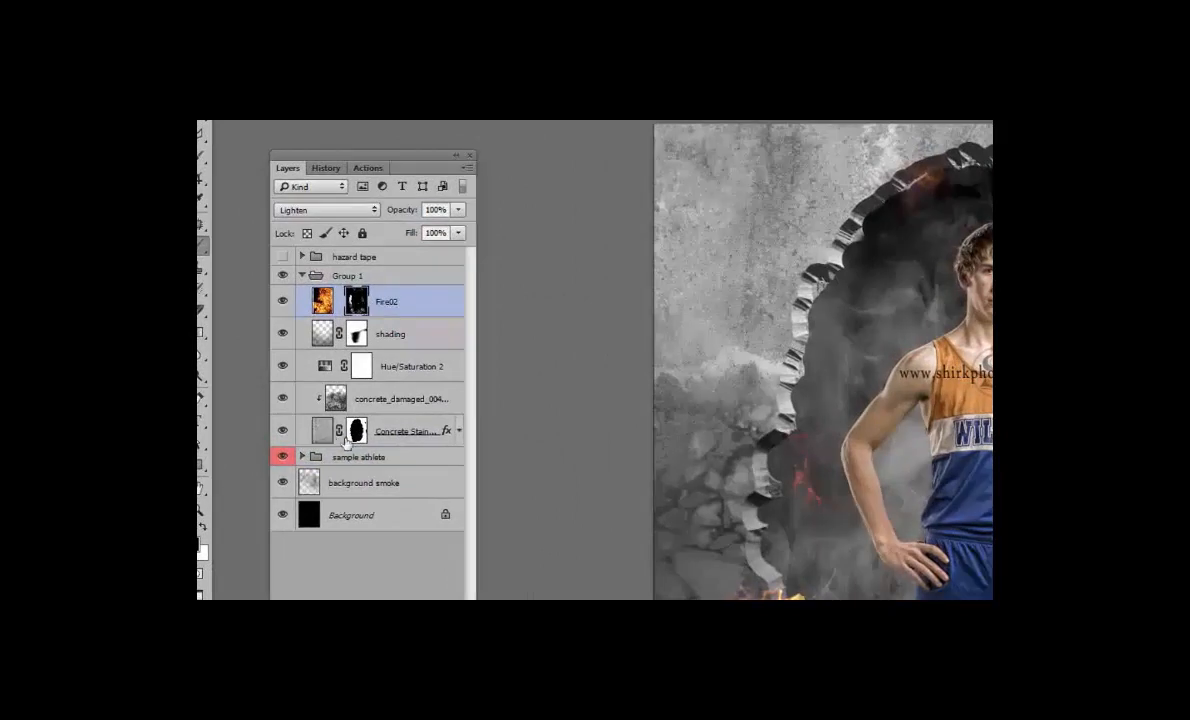
{"action": "left_click", "coordinate": [405, 430]}
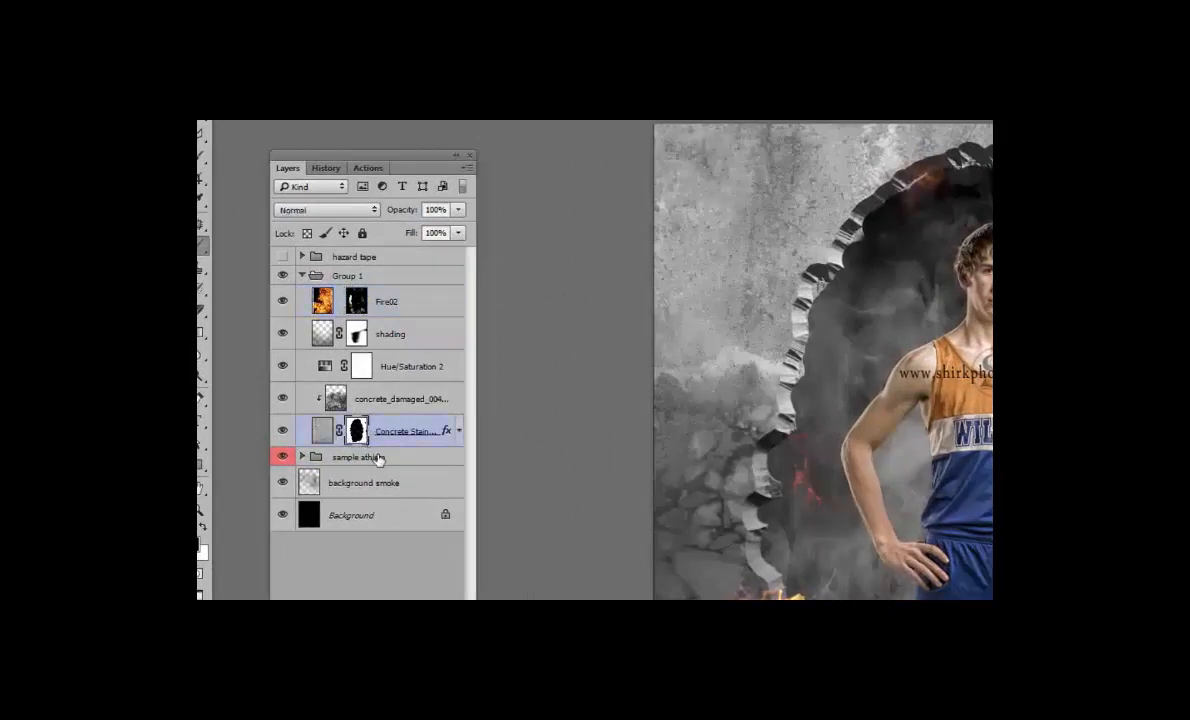